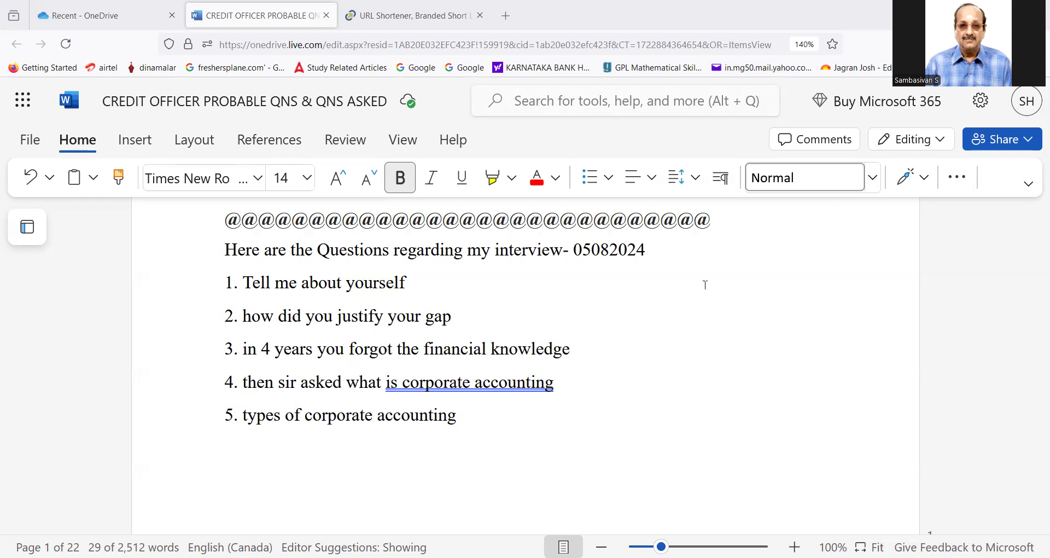
mouse_move(713, 401)
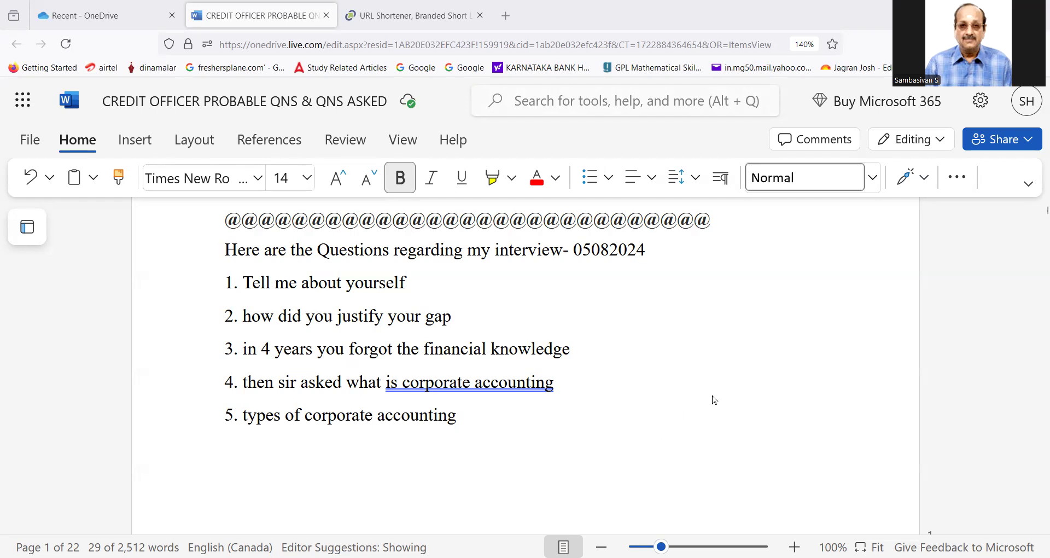
mouse_move(581, 375)
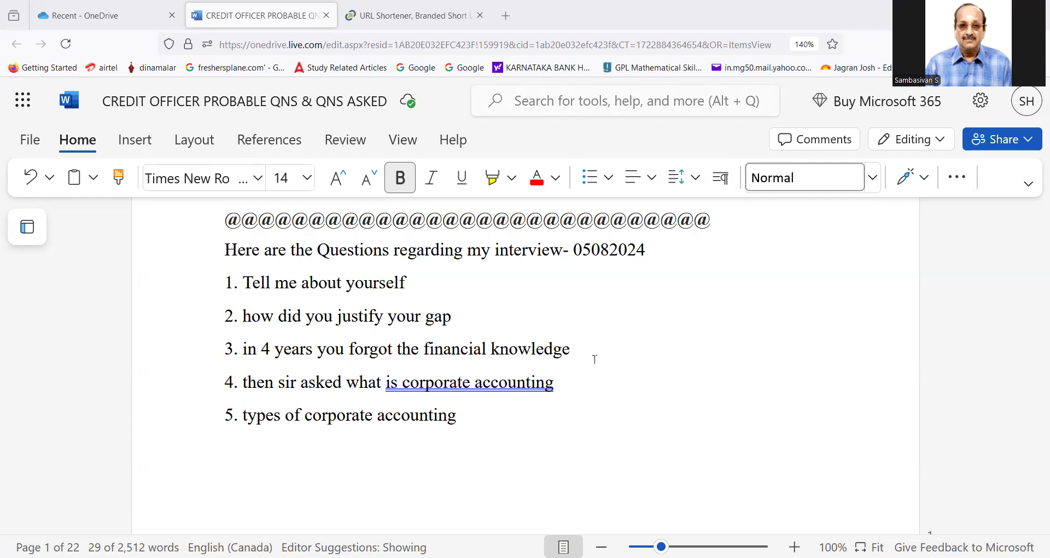
Step: Scroll down through the interview questions document to reach questions 22 and 23
scroll(down, 3)
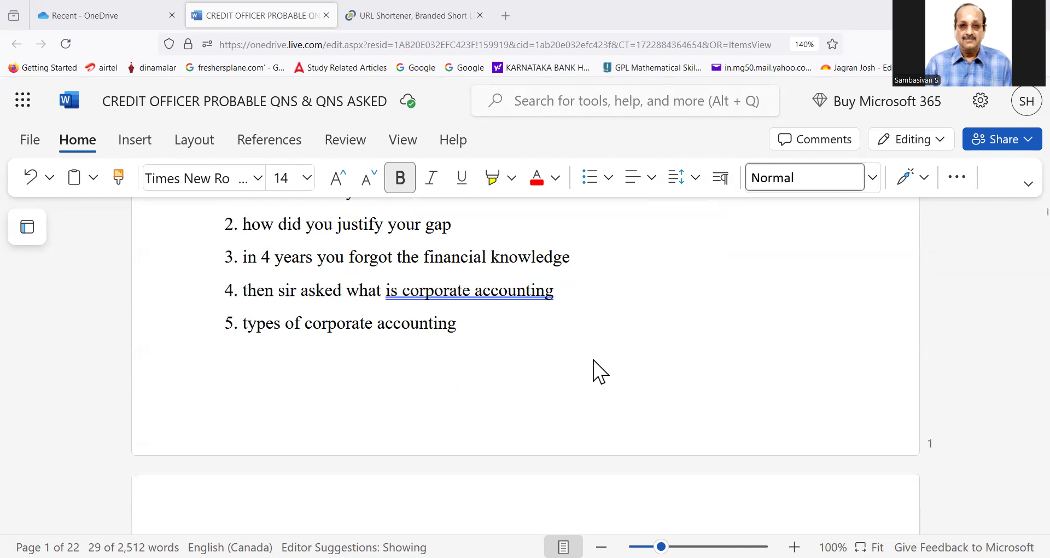
mouse_move(587, 372)
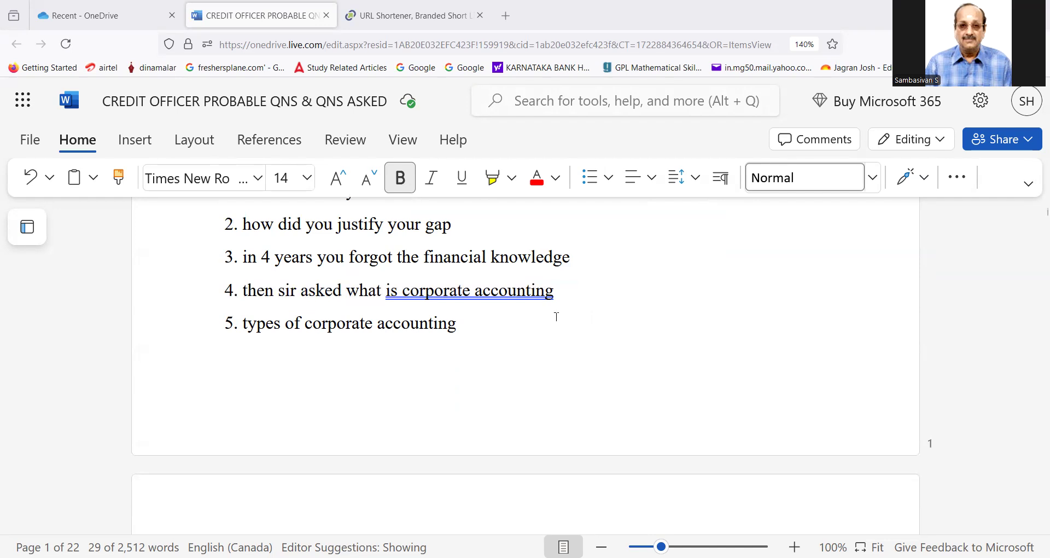
scroll(down, 3)
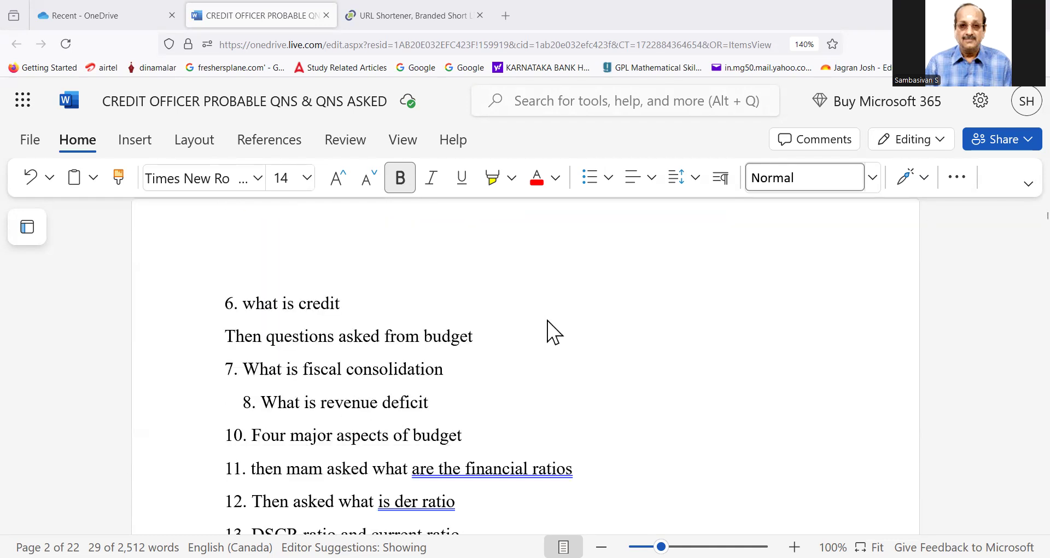
mouse_move(532, 332)
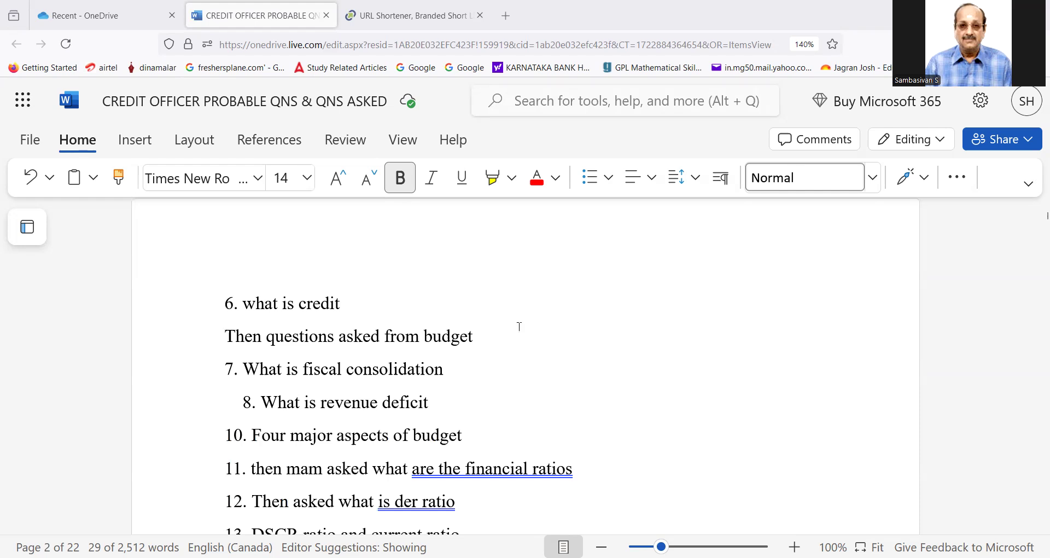
scroll(down, 3)
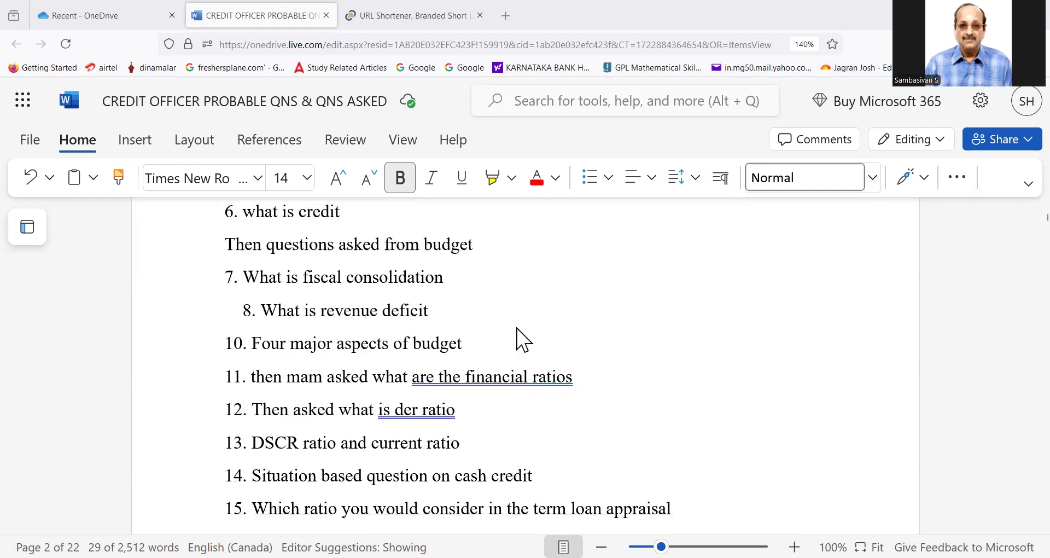
scroll(down, 3)
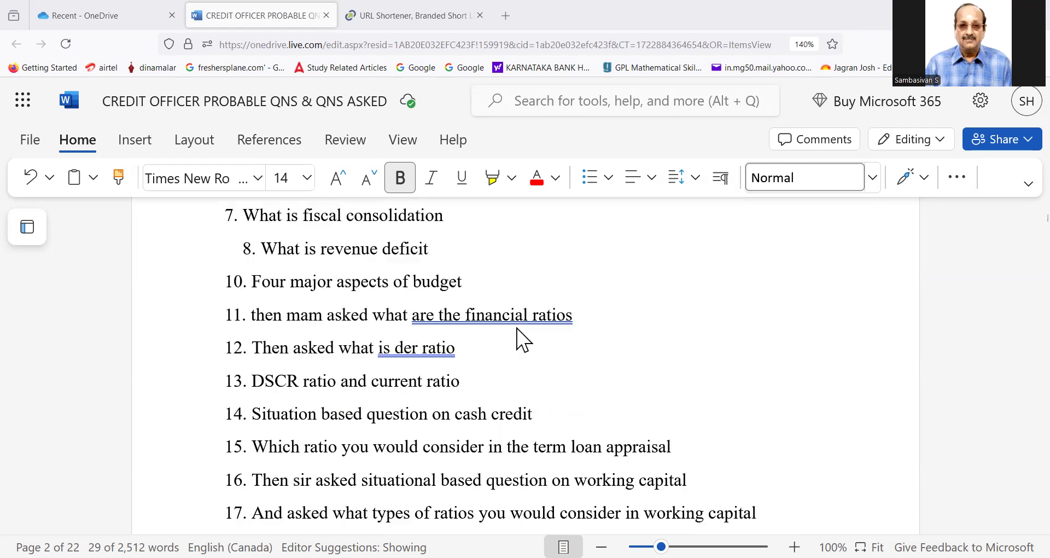
scroll(down, 3)
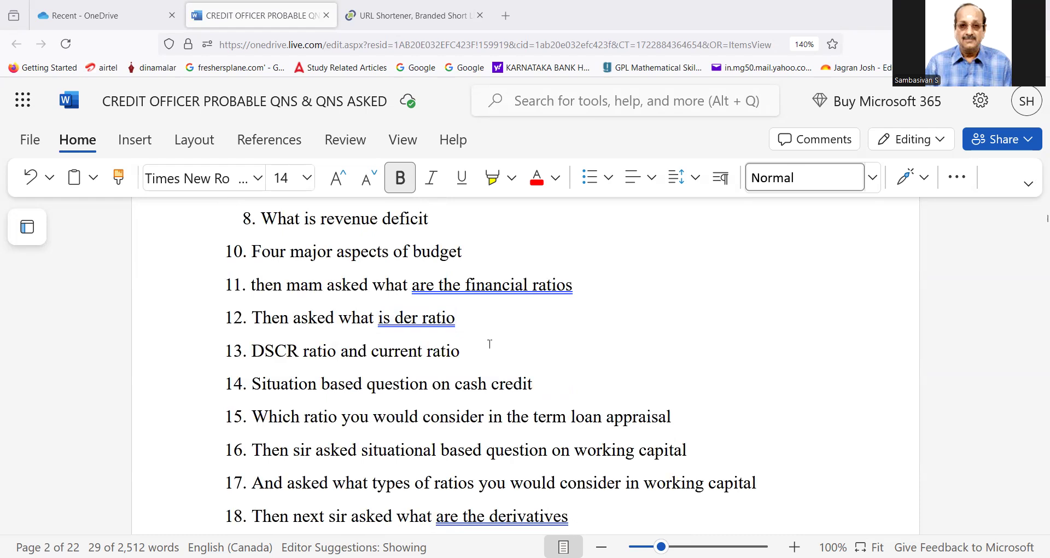
scroll(down, 3)
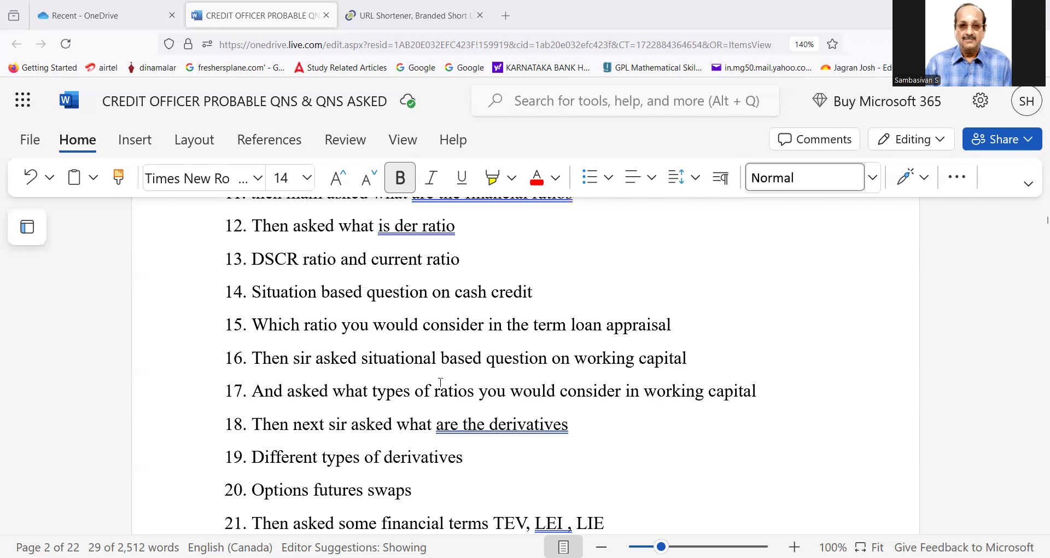
mouse_move(445, 384)
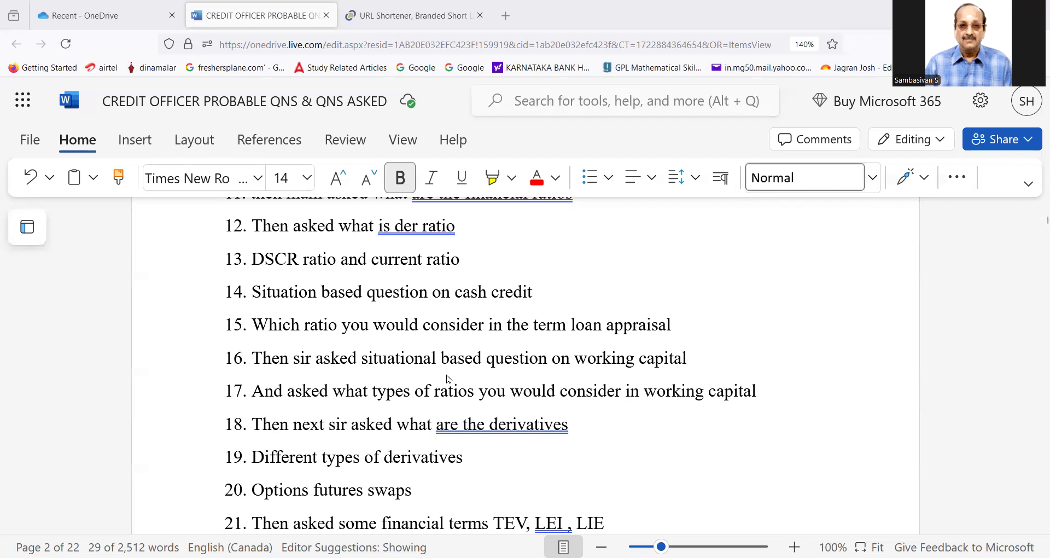
scroll(down, 3)
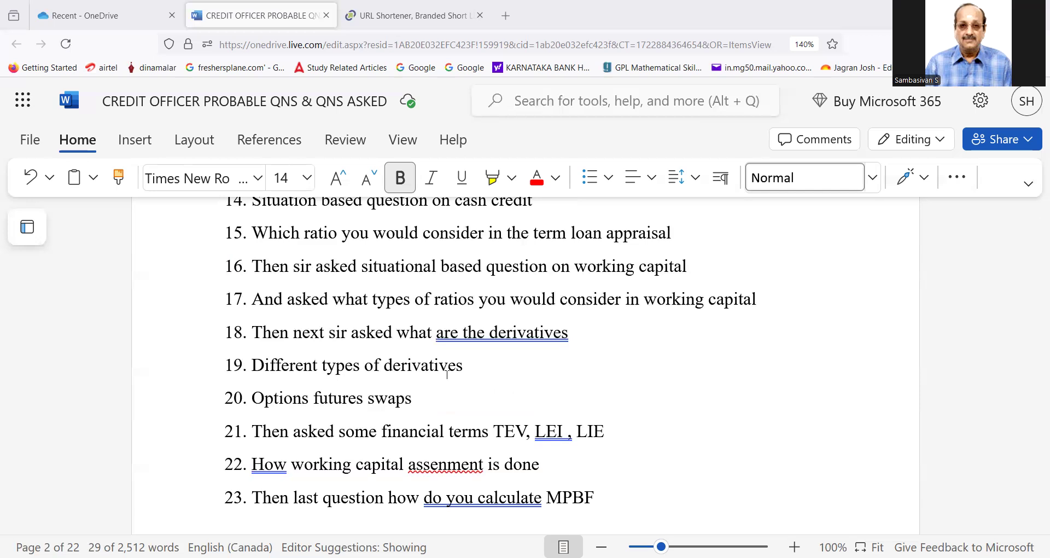
mouse_move(486, 390)
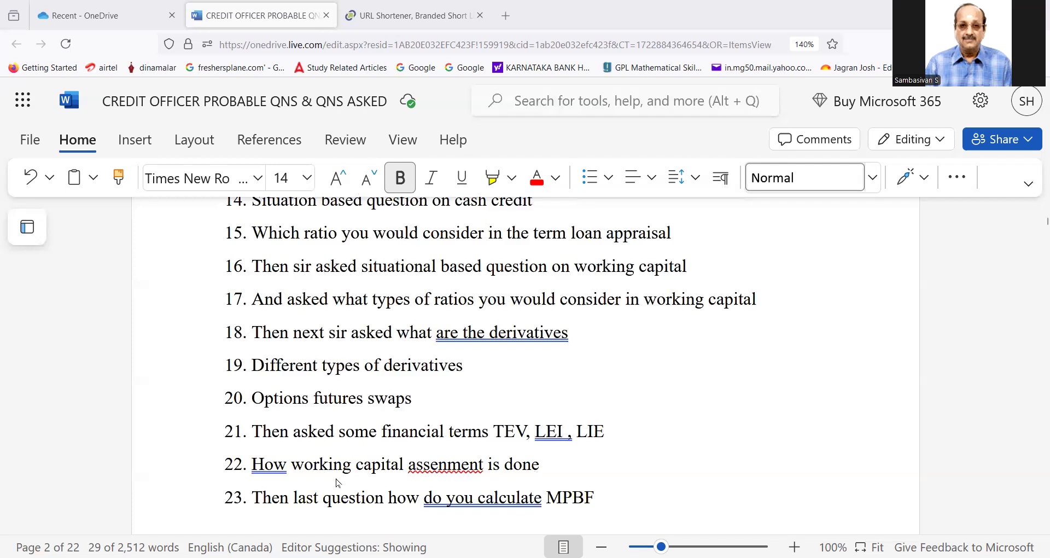
scroll(down, 3)
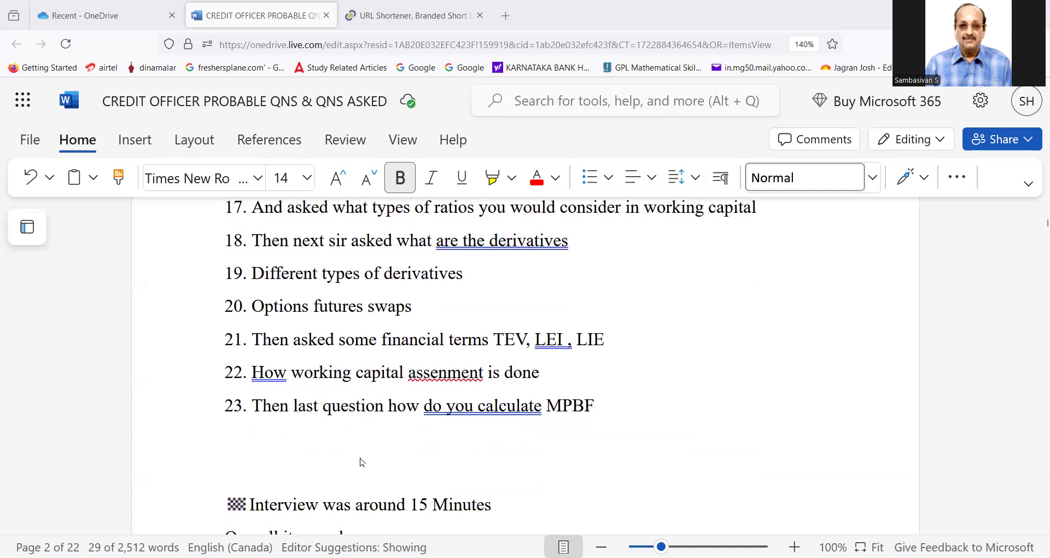
mouse_move(406, 431)
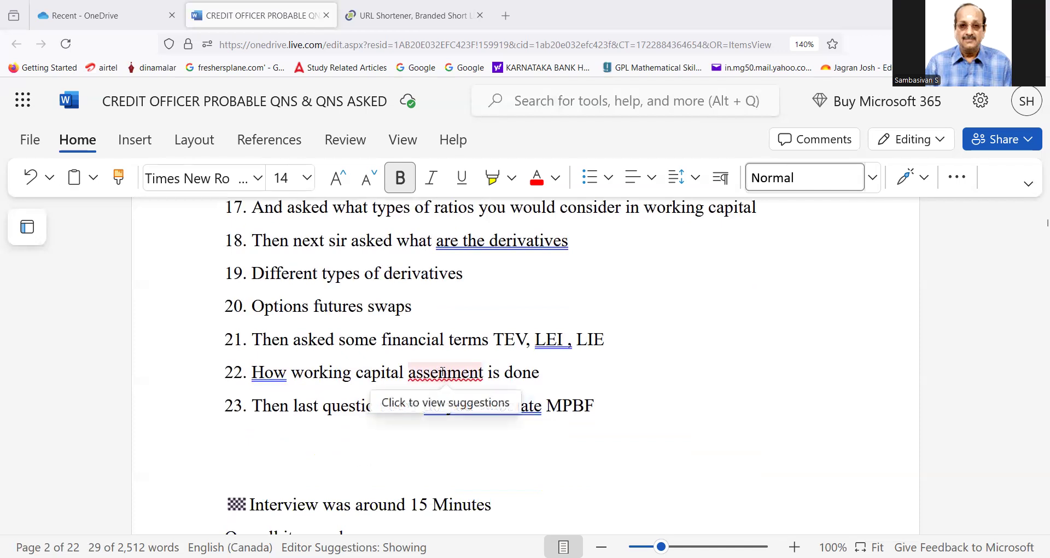
Step: Correct the misspelled 'assenment' in question 22 and add a row of @ symbols after question 23
click(445, 372)
text(S)
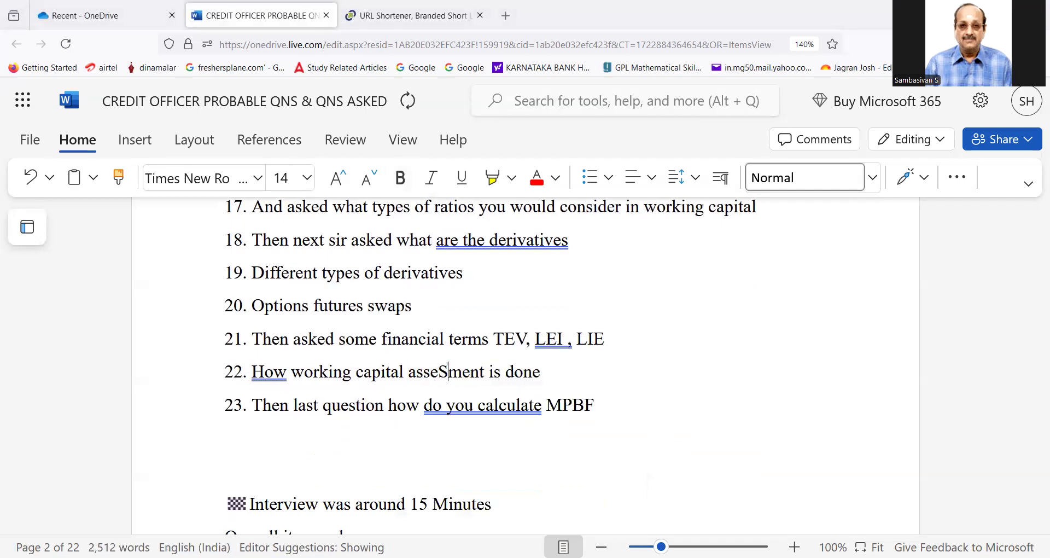
key(Backspace)
text(s)
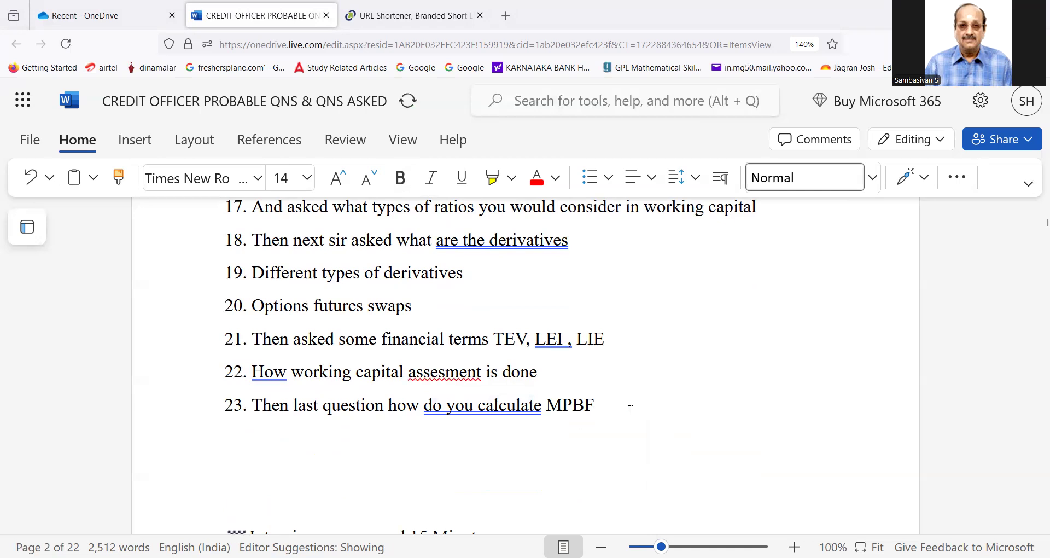
text(@@@@@@@@@@@@)
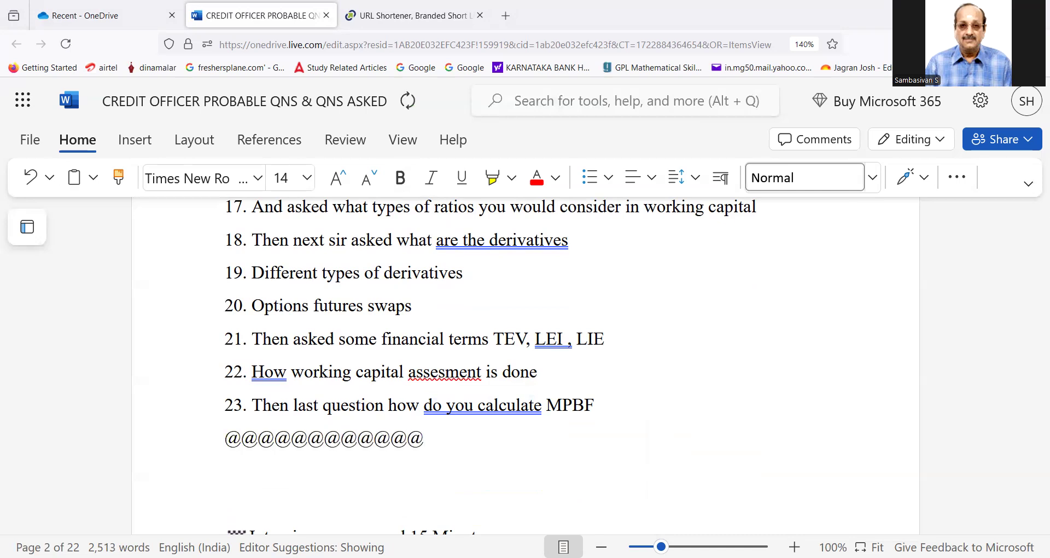
mouse_move(653, 47)
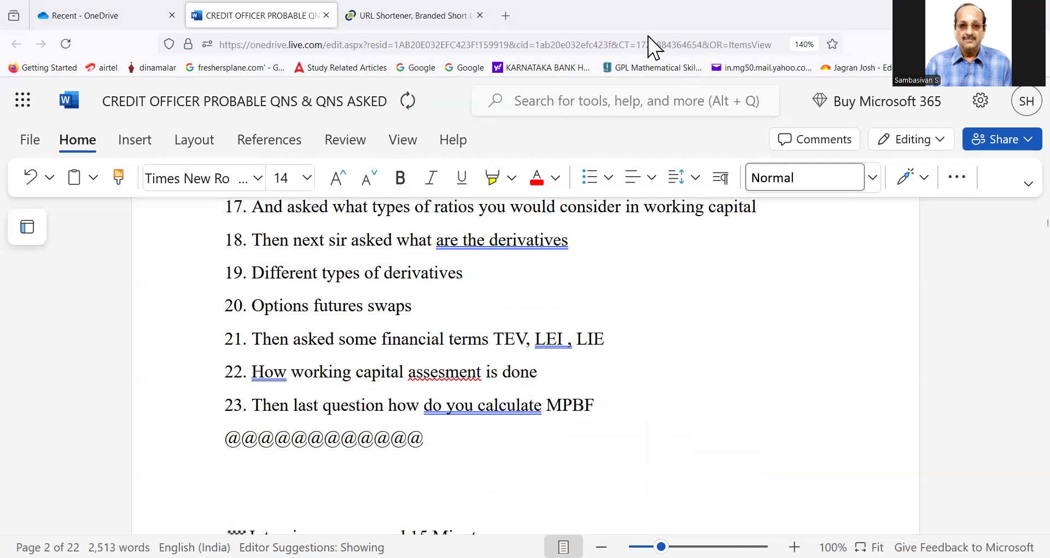